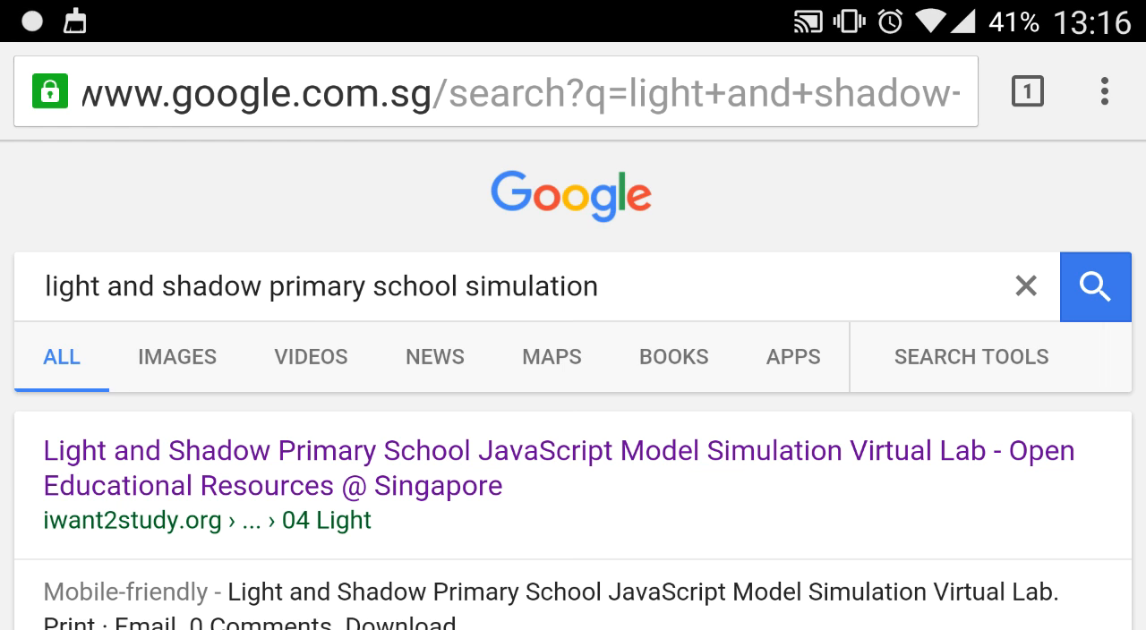
Step: Leave the light and shadow search results and start a new incognito tab from the Chrome menu
{"action": "double_click", "coordinate": [212, 286]}
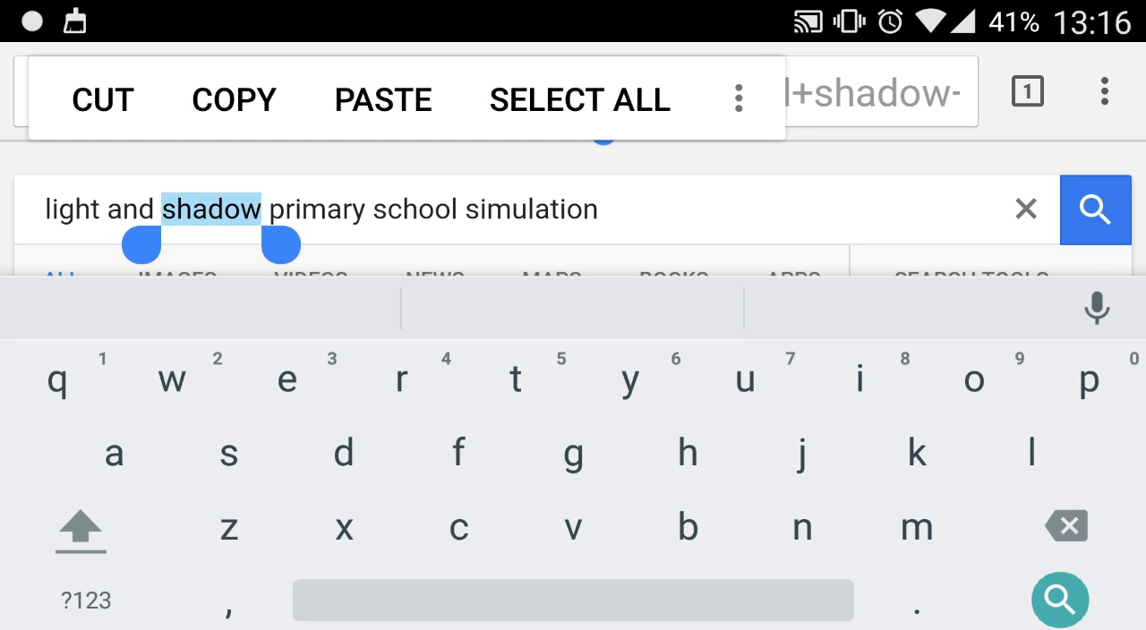
{"action": "left_click", "coordinate": [579, 99]}
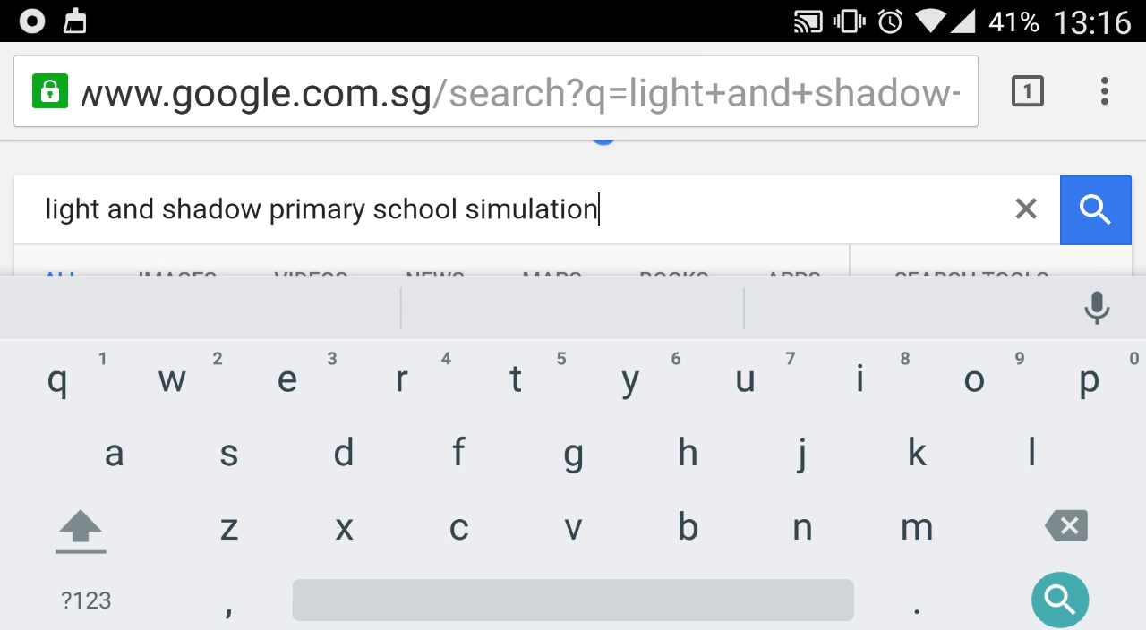
{"action": "left_click", "coordinate": [1104, 92]}
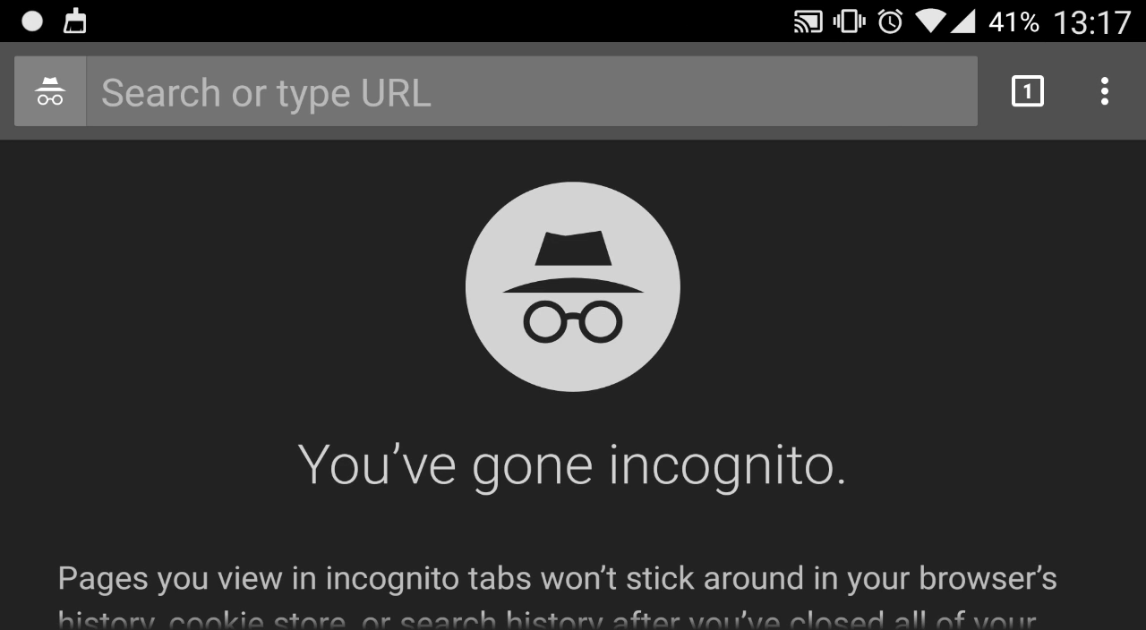
Step: Search 'light and shadow primary school simulation' in the incognito tab and open the iwant2study.org result
{"action": "left_click", "coordinate": [1027, 91]}
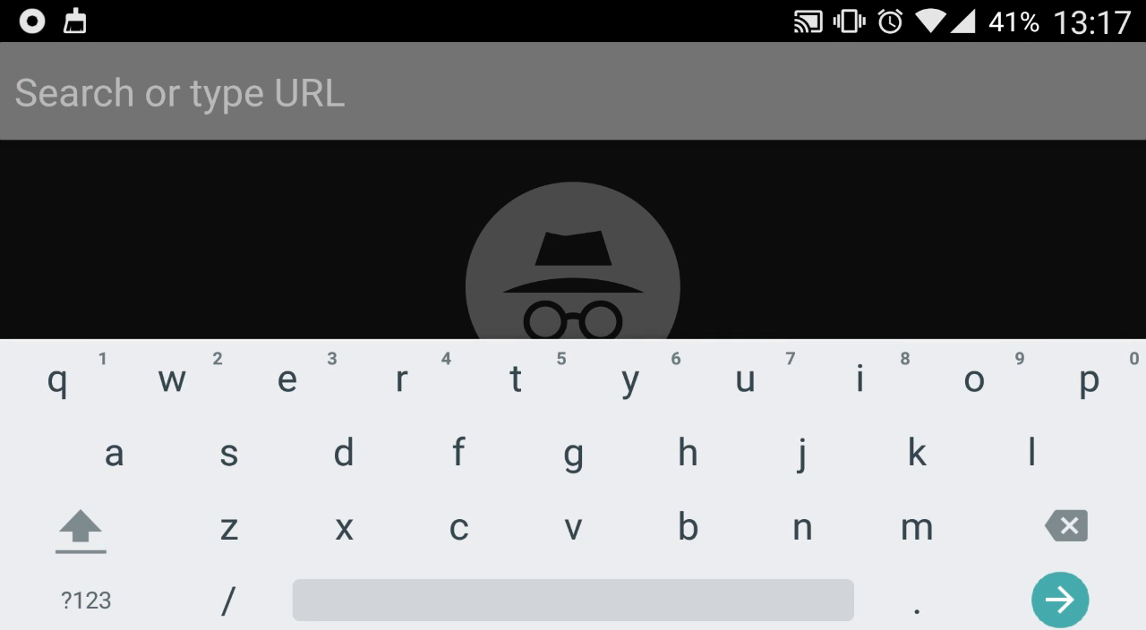
{"action": "type", "text": "light and shadow primary school simulation"}
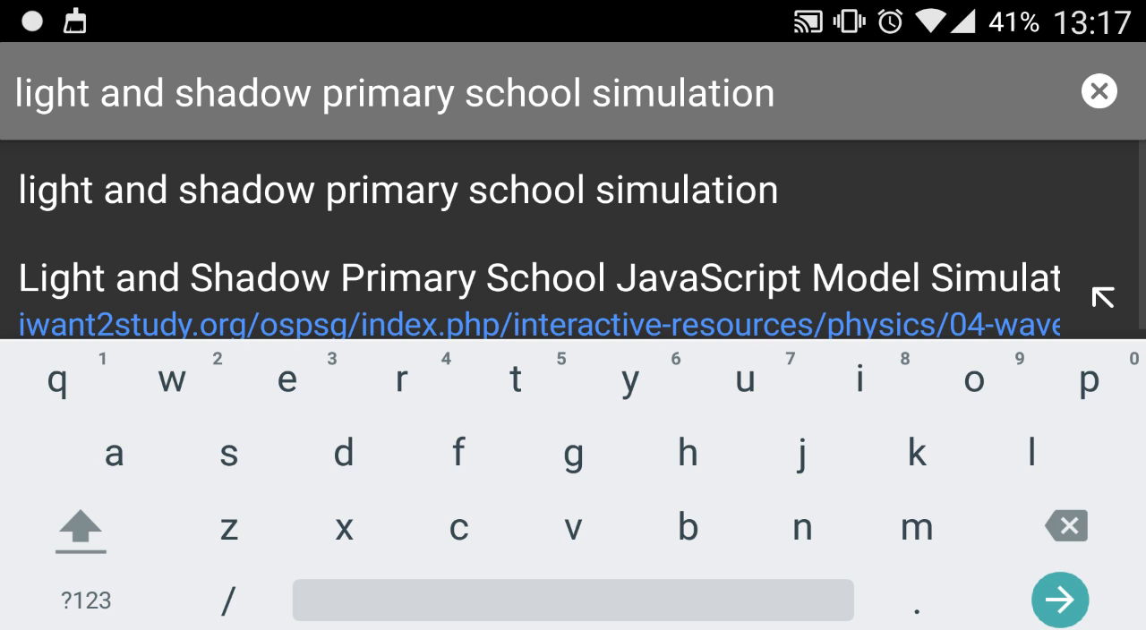
{"action": "left_click", "coordinate": [1060, 599]}
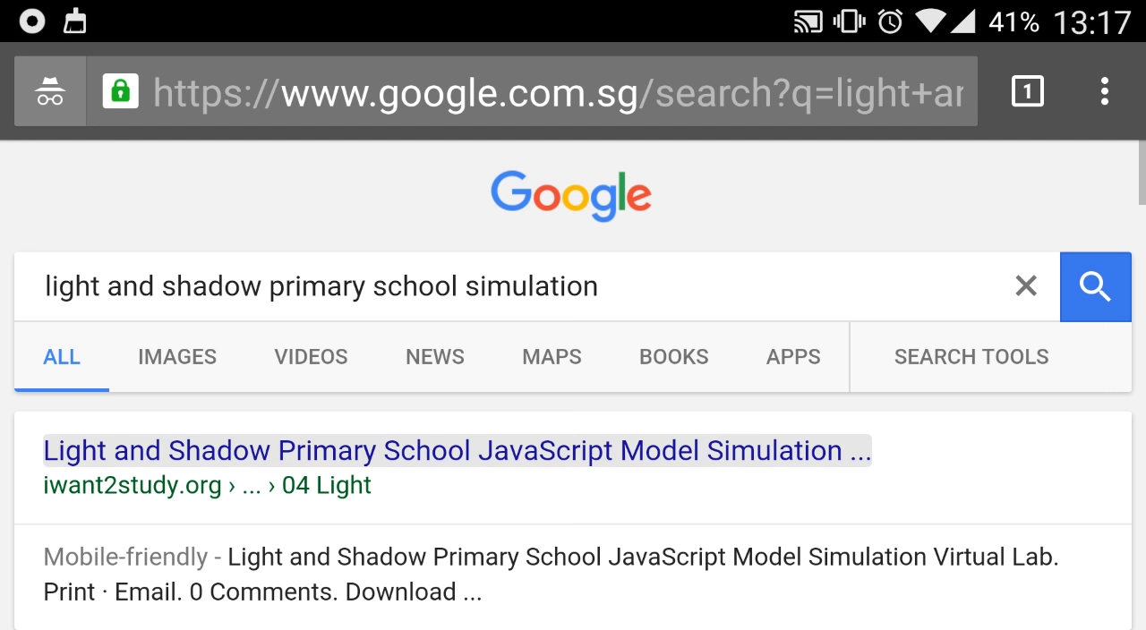
{"action": "left_click", "coordinate": [456, 451]}
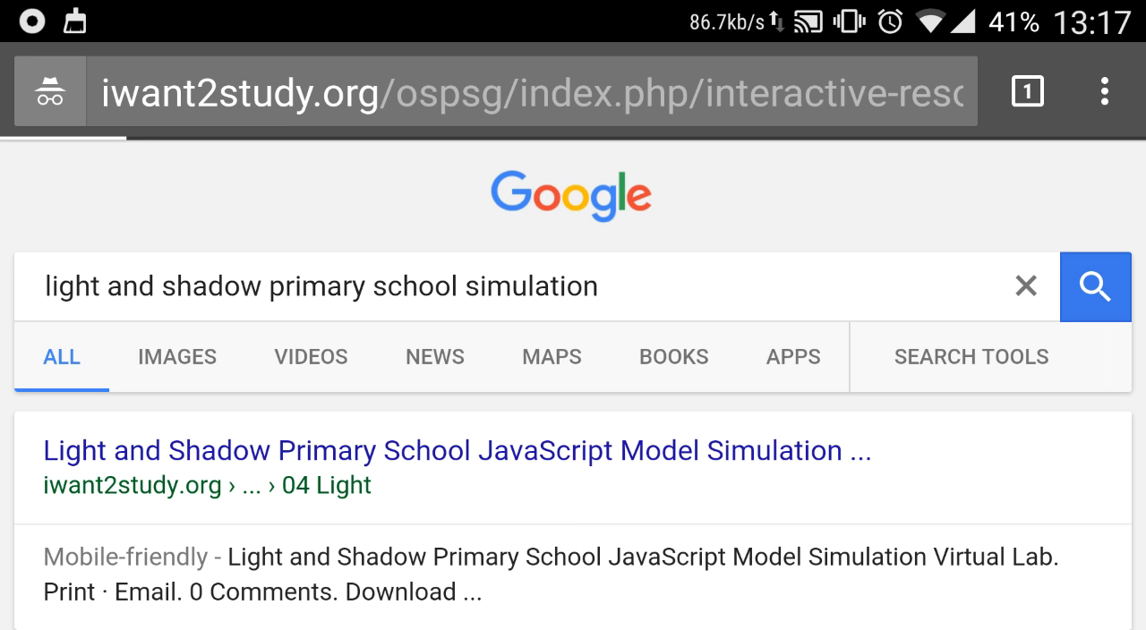
Step: Load the Light and Shadow Virtual Lab page and scroll through its information sections
{"action": "left_click", "coordinate": [457, 450]}
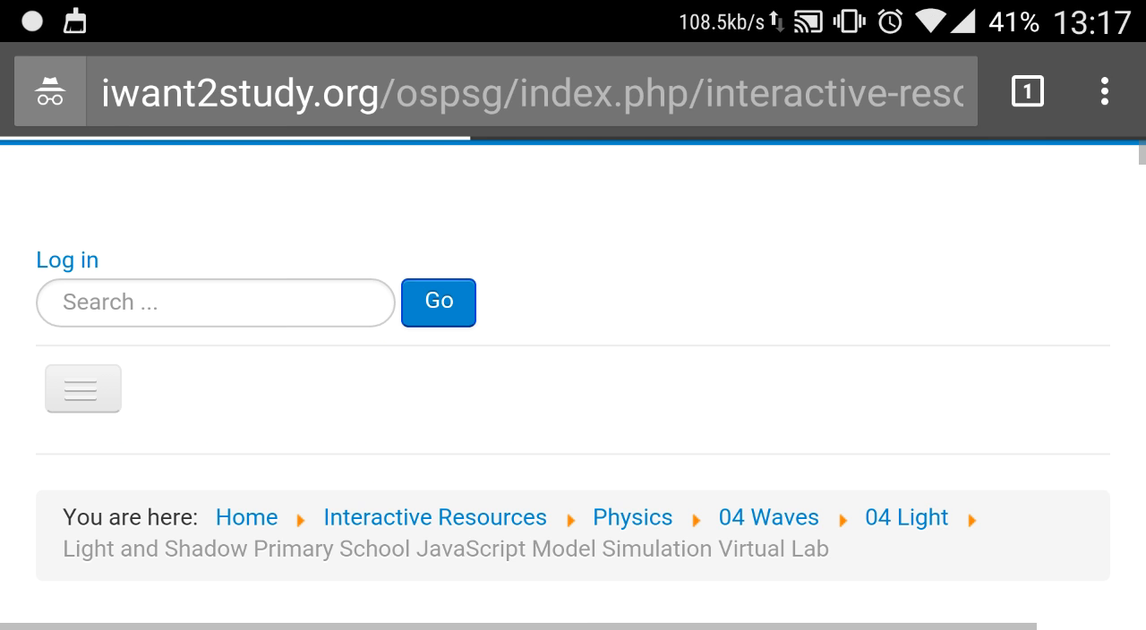
{"action": "scroll", "scroll_direction": "down", "scroll_amount": 3}
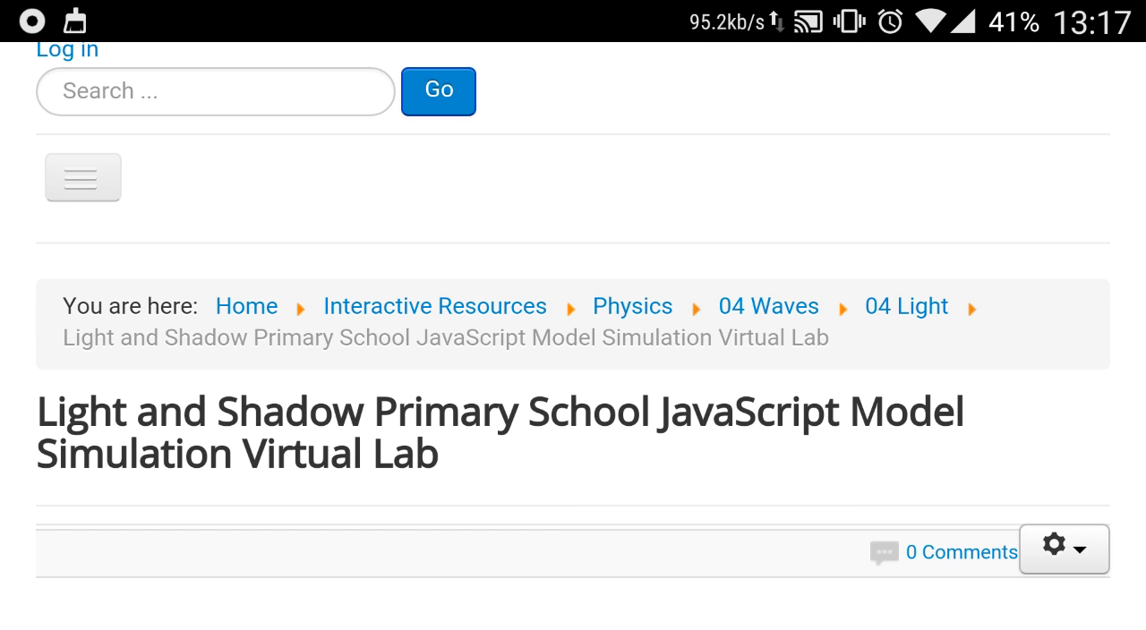
{"action": "scroll", "scroll_direction": "down", "scroll_amount": 3}
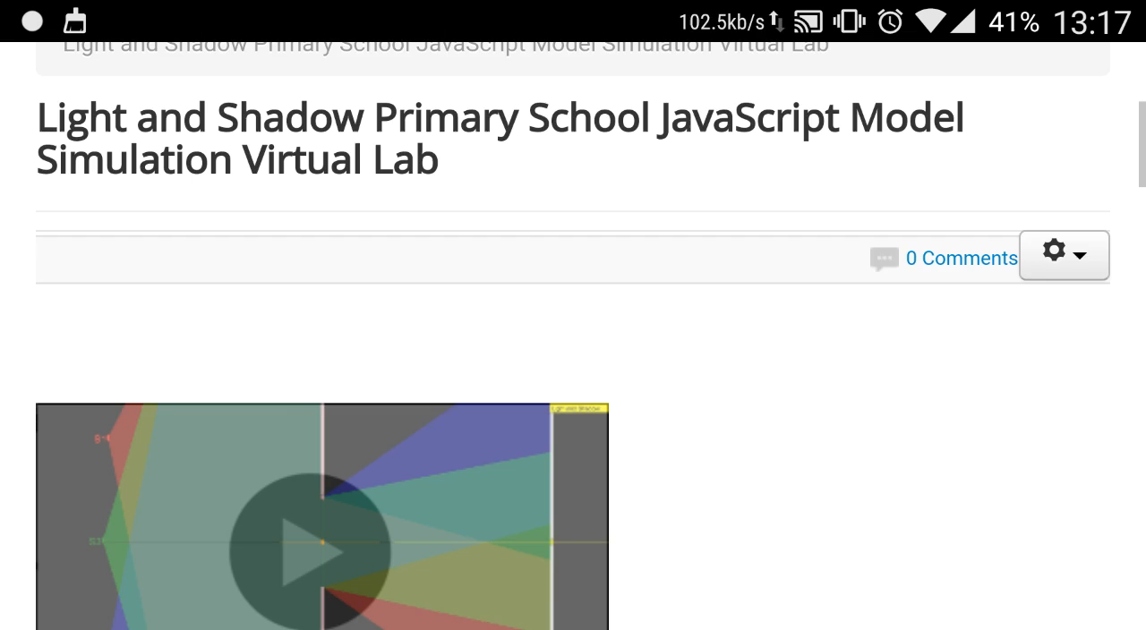
{"action": "scroll", "scroll_direction": "down", "scroll_amount": 3}
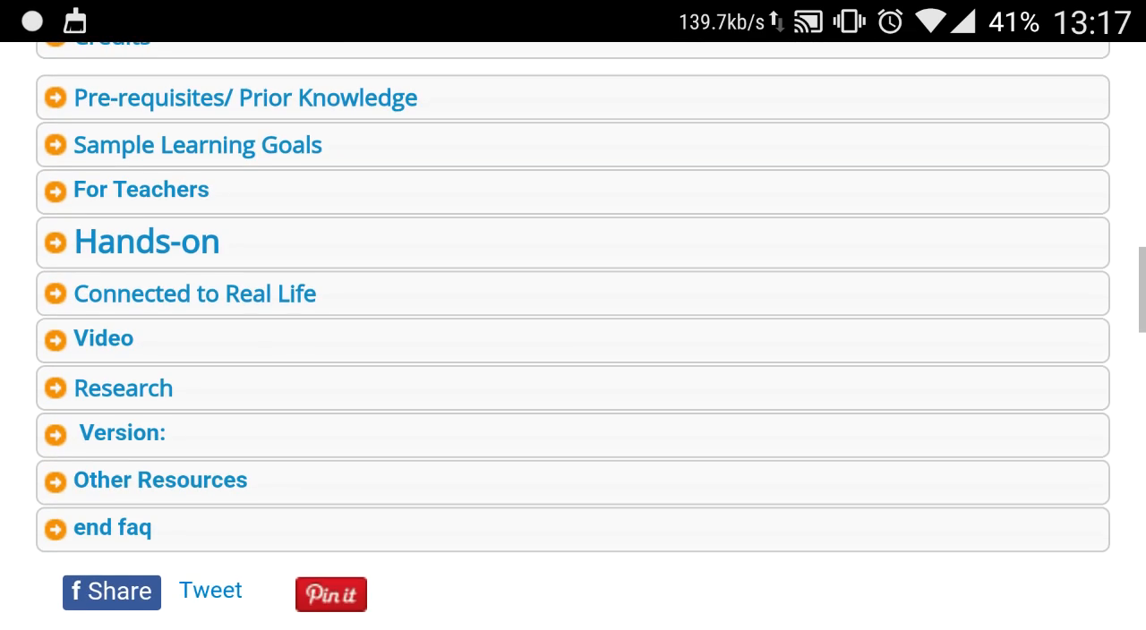
{"action": "scroll", "scroll_direction": "up", "scroll_amount": 3}
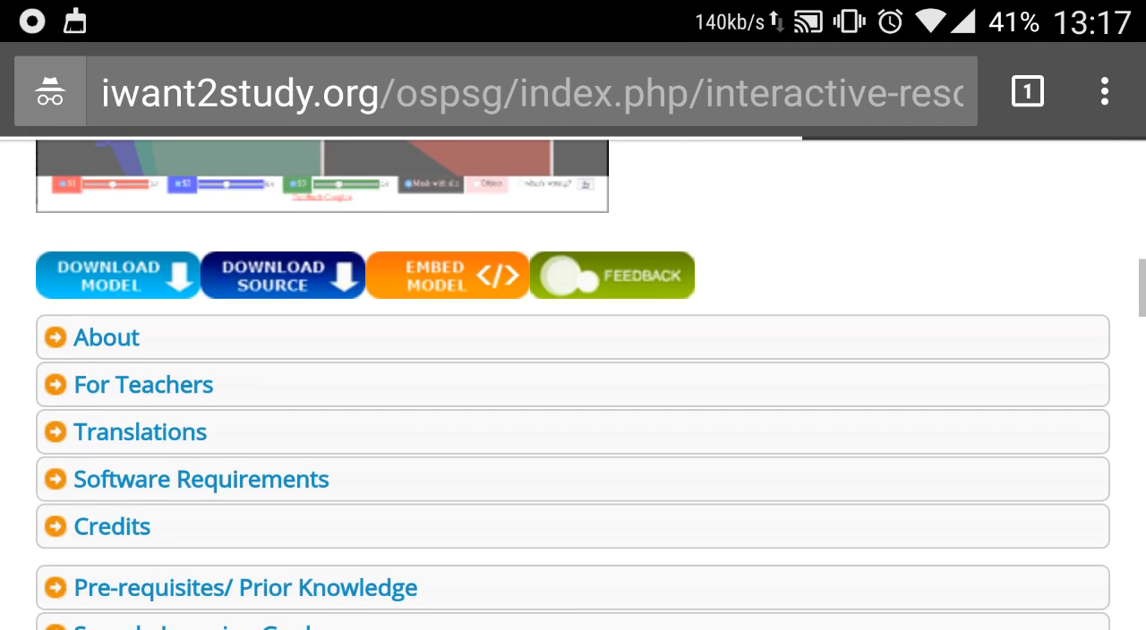
{"action": "scroll", "scroll_direction": "down", "scroll_amount": 3}
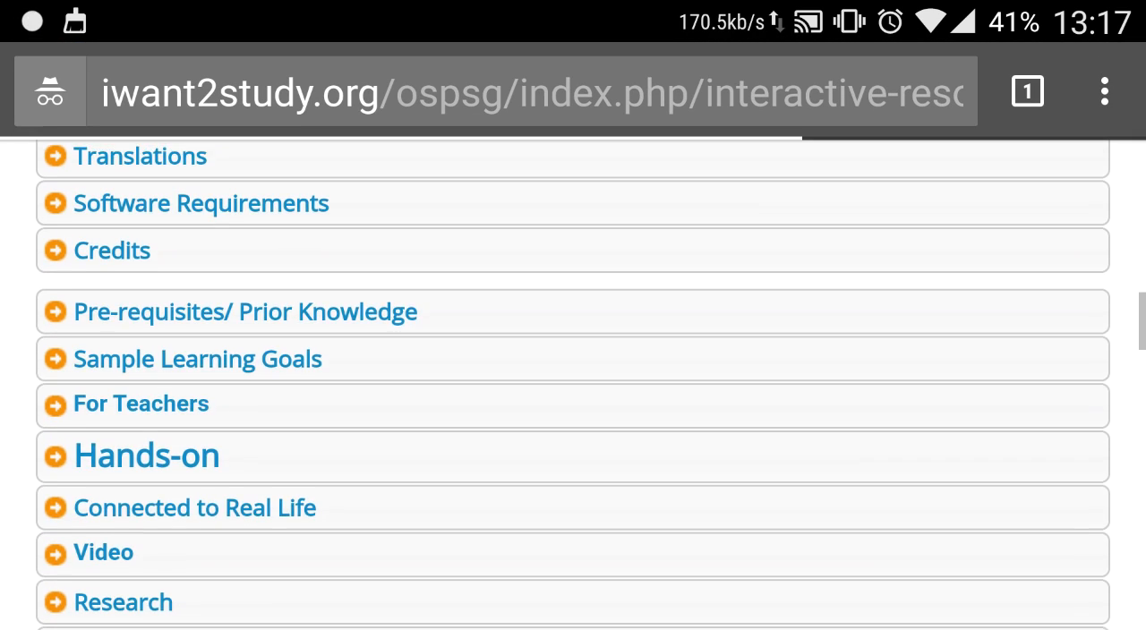
{"action": "scroll", "scroll_direction": "up", "scroll_amount": 3}
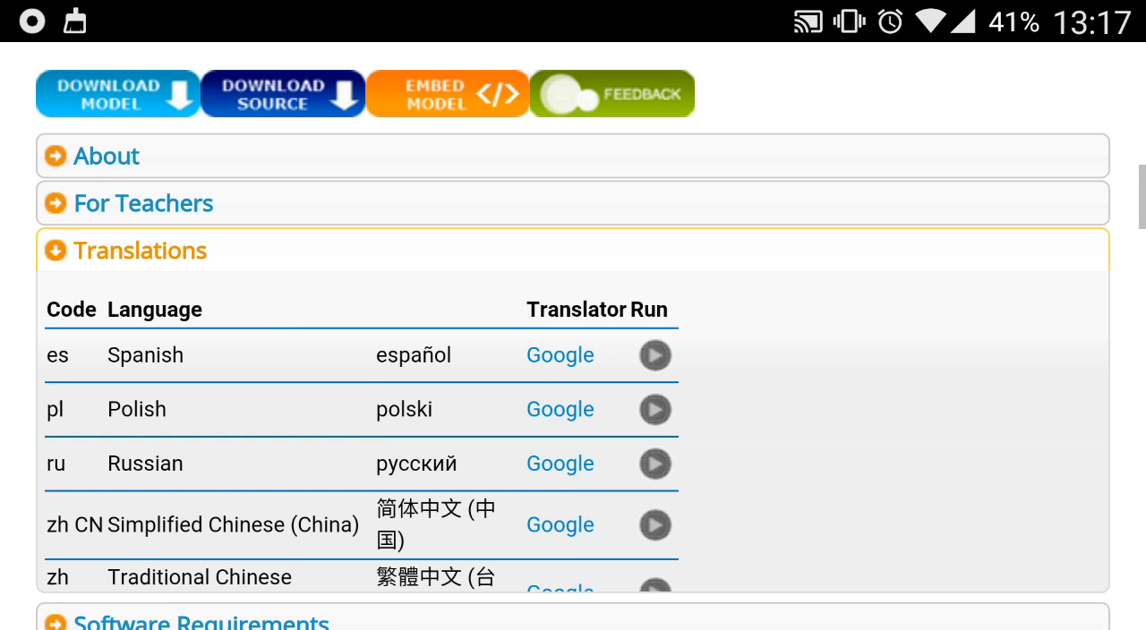
Step: Collapse the Translations section and return to the simulation preview image
{"action": "scroll", "scroll_direction": "up", "scroll_amount": 3}
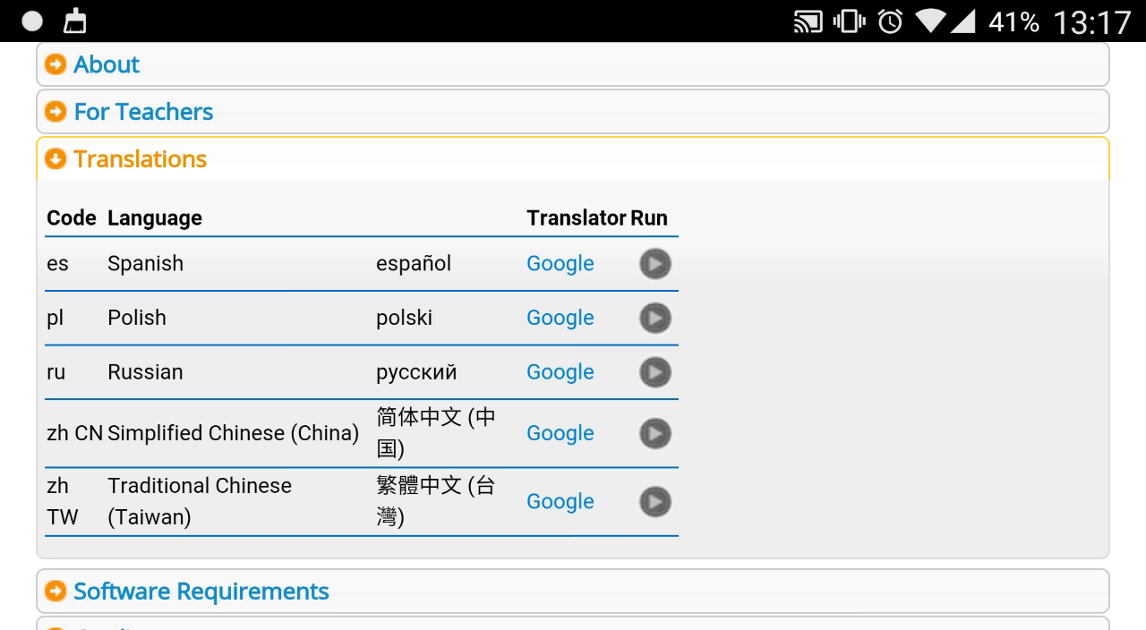
{"action": "left_click", "coordinate": [140, 158]}
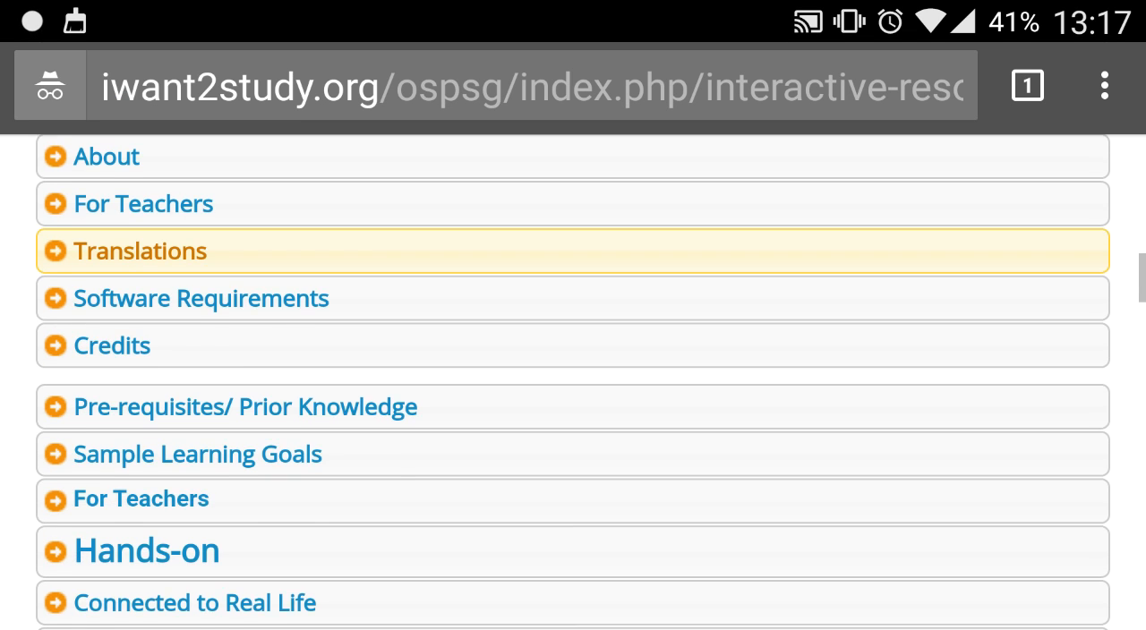
{"action": "scroll", "scroll_direction": "up", "scroll_amount": 3}
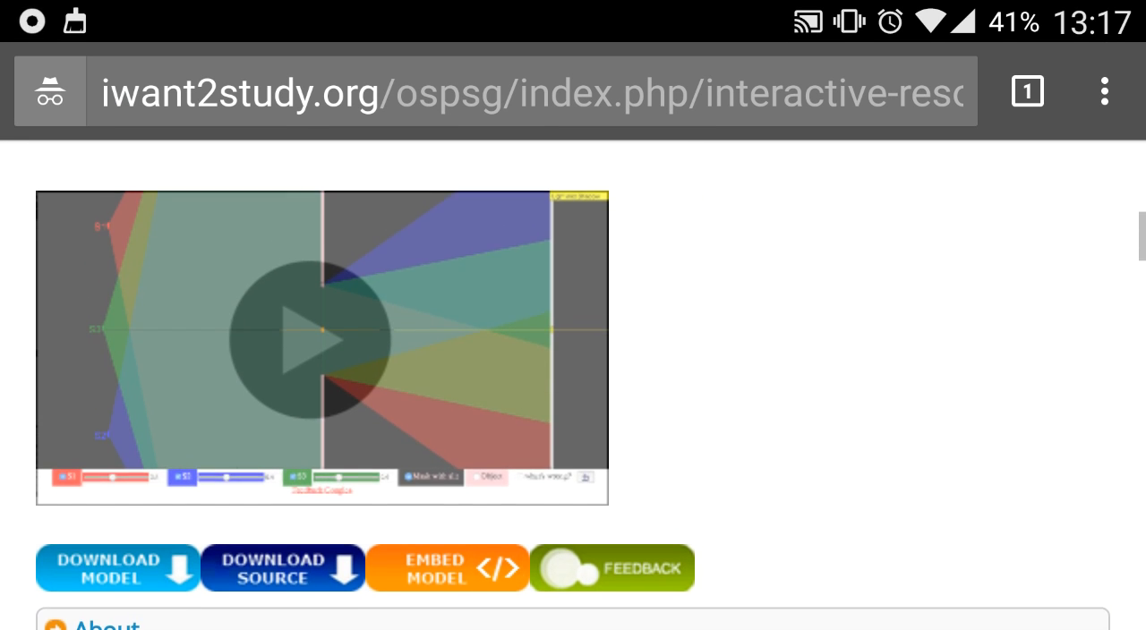
Step: Launch the Light and Shadow simulation full screen from its preview image
{"action": "left_click", "coordinate": [320, 341]}
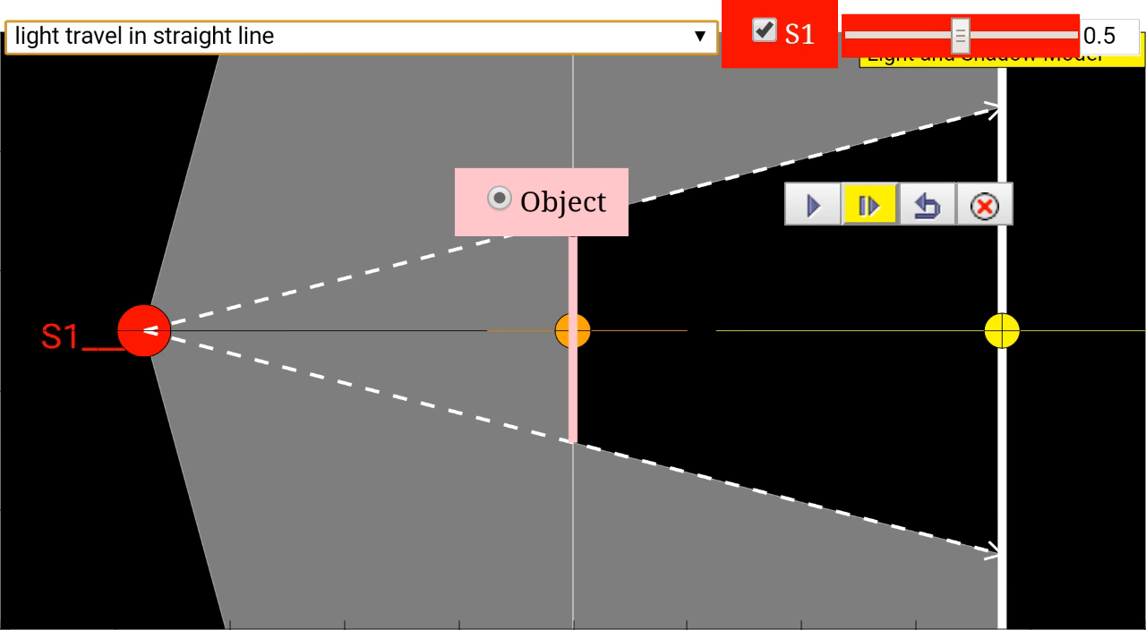
Step: Run the simulation and move light source S1 toward the top edge and back near centre
{"action": "left_click", "coordinate": [813, 205]}
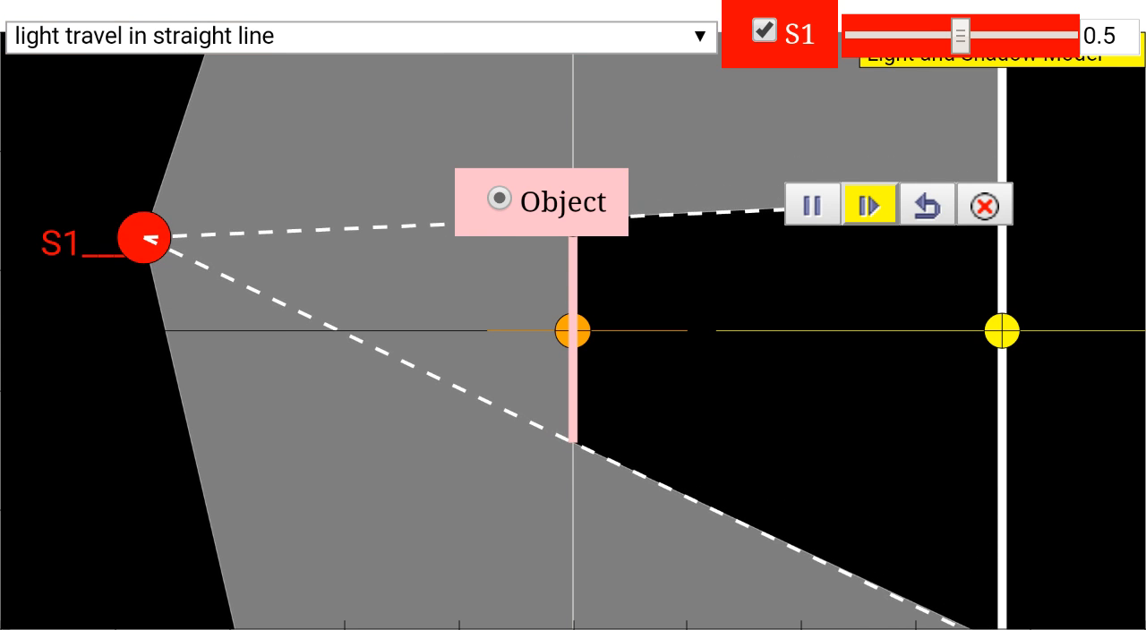
{"action": "left_click_drag", "start_coordinate": [142, 239], "coordinate": [141, 125]}
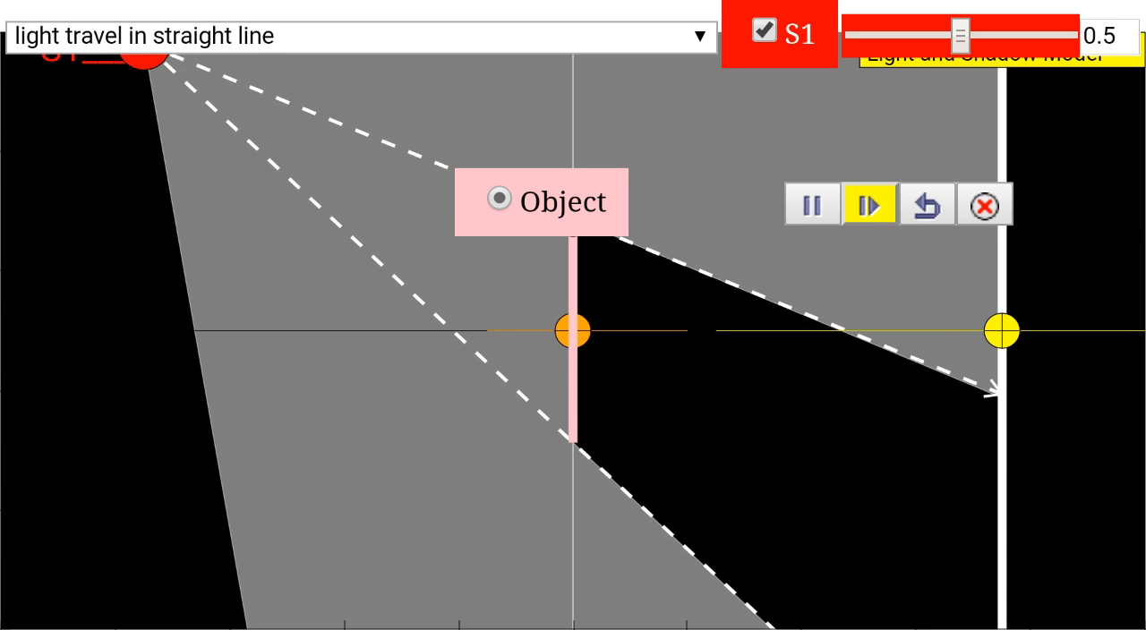
{"action": "left_click_drag", "start_coordinate": [148, 49], "coordinate": [139, 157]}
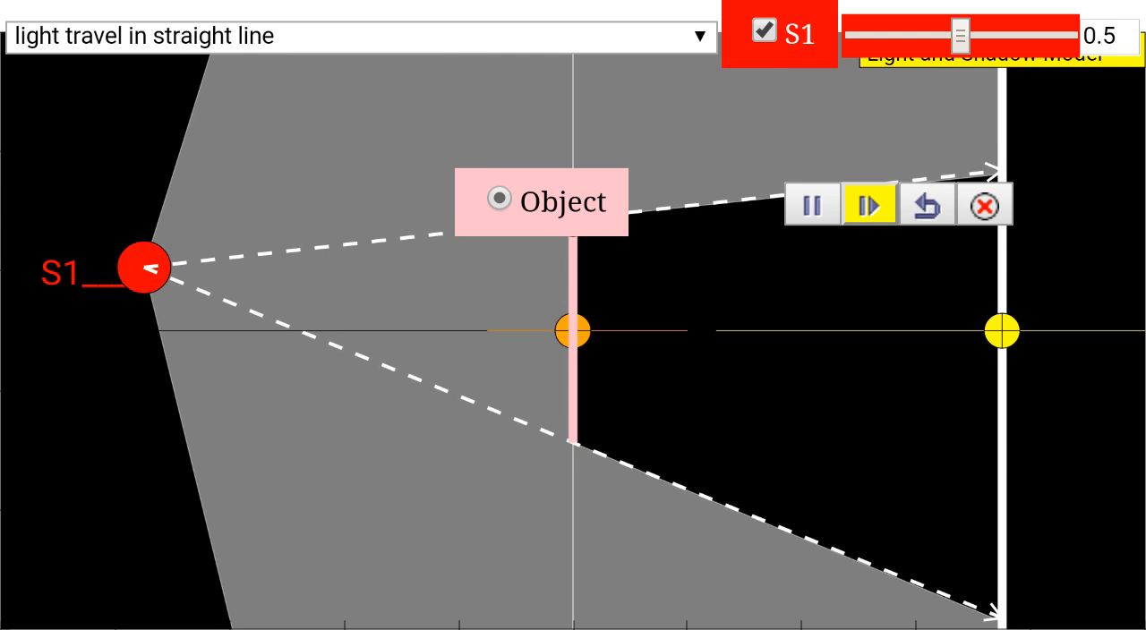
{"action": "left_click", "coordinate": [811, 204]}
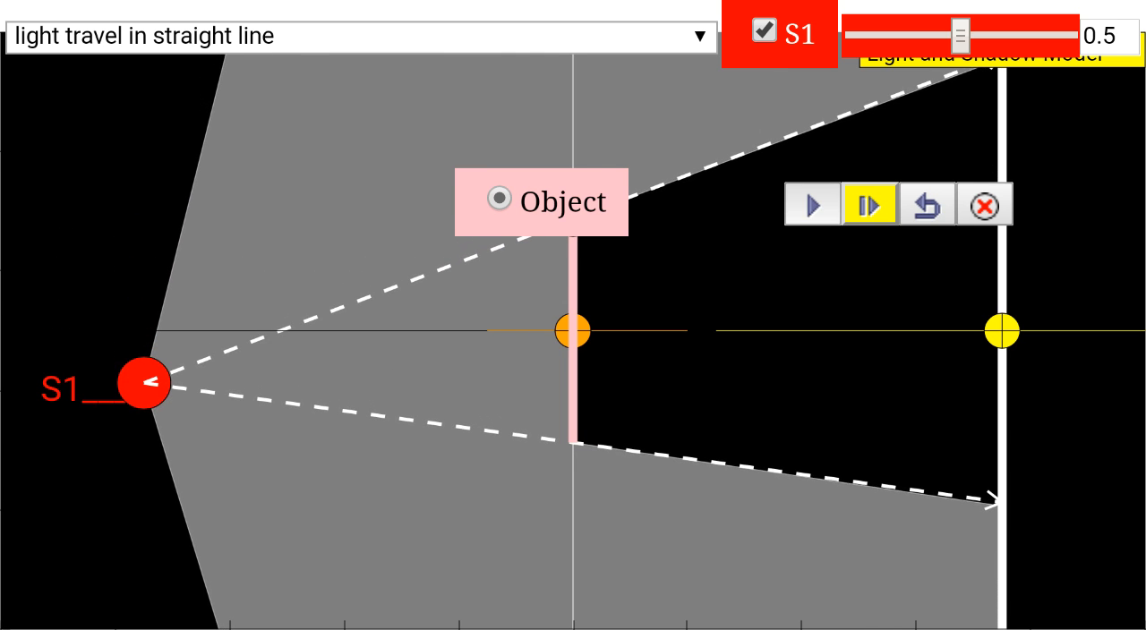
Step: Move S1 above and below the axis, nearer and farther from the object, watching the shadow change
{"action": "left_click_drag", "start_coordinate": [147, 383], "coordinate": [188, 322]}
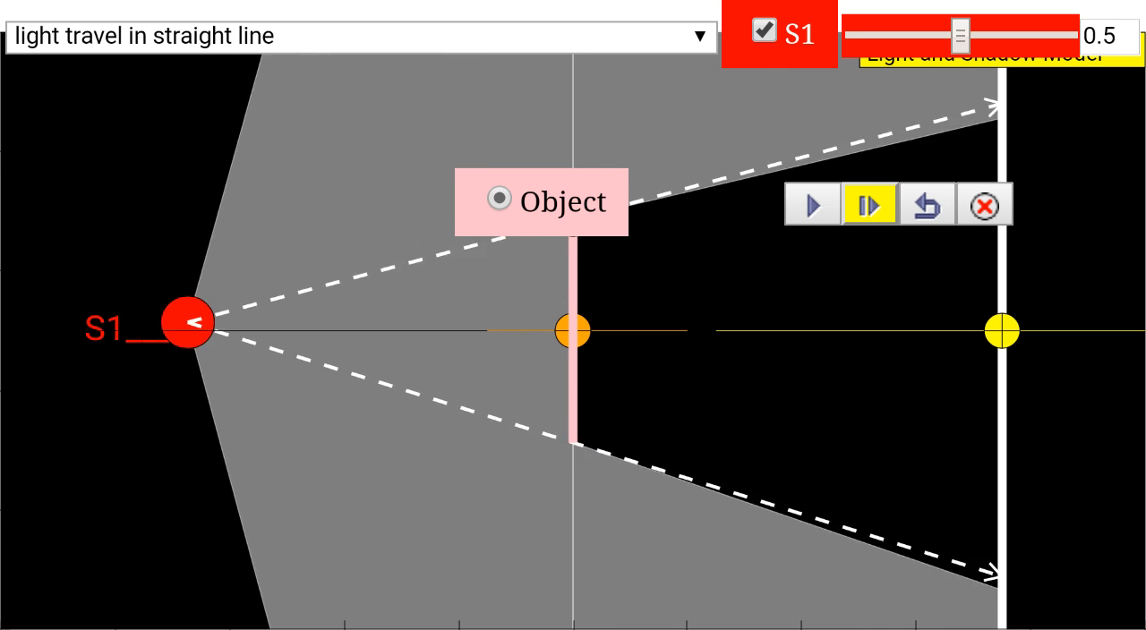
{"action": "left_click_drag", "start_coordinate": [186, 323], "coordinate": [186, 406]}
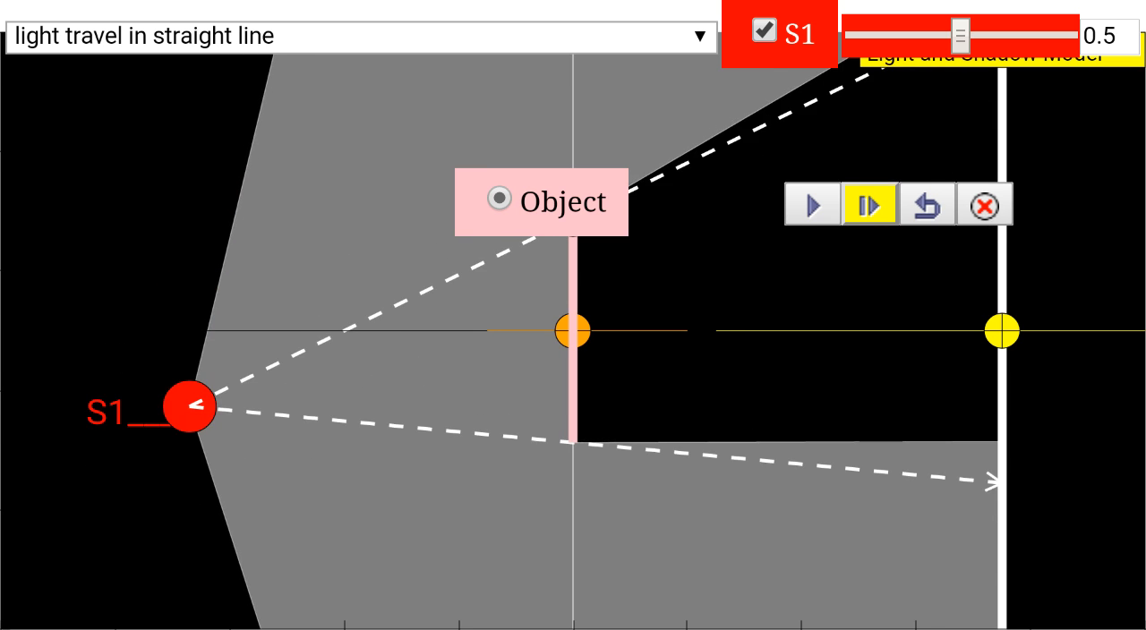
{"action": "left_click_drag", "start_coordinate": [185, 406], "coordinate": [311, 289]}
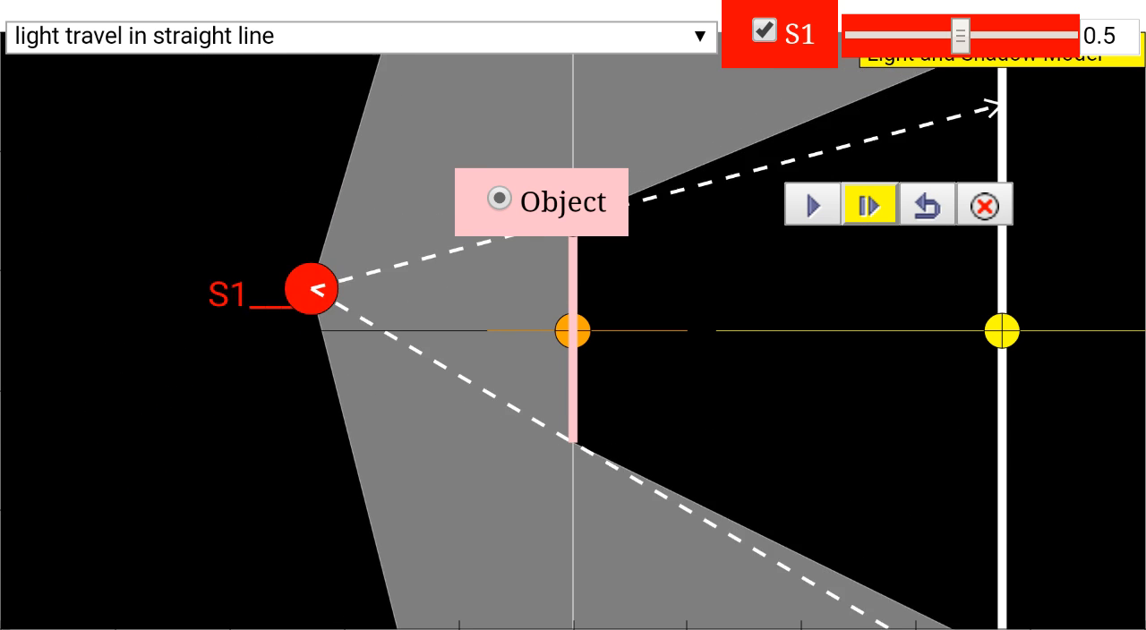
{"action": "left_click_drag", "start_coordinate": [309, 288], "coordinate": [209, 276]}
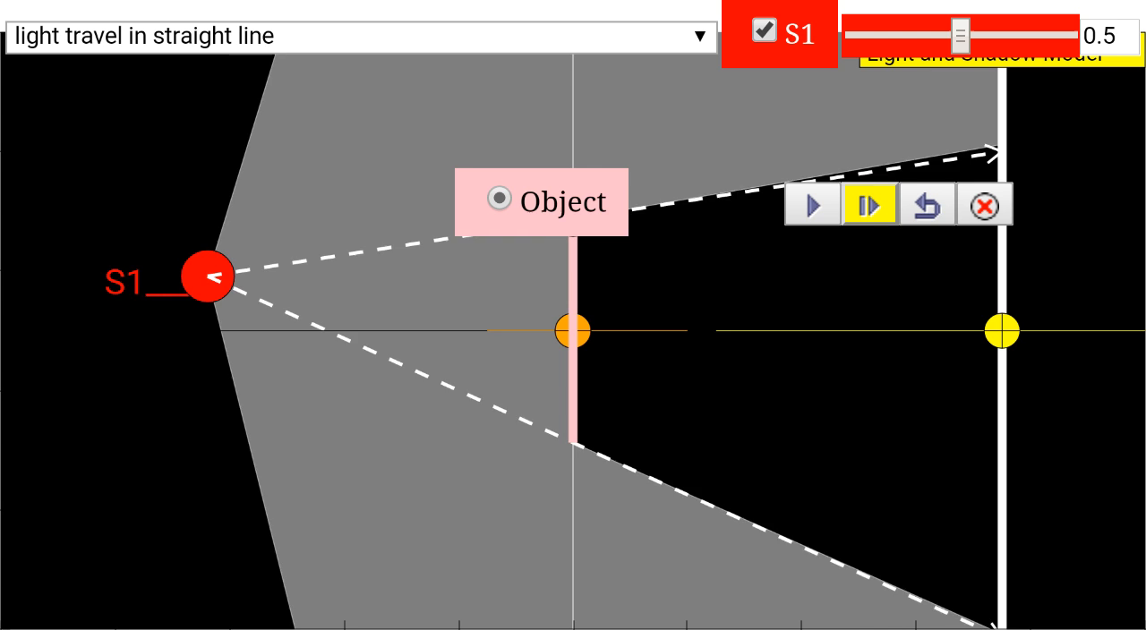
{"action": "left_click", "coordinate": [358, 35]}
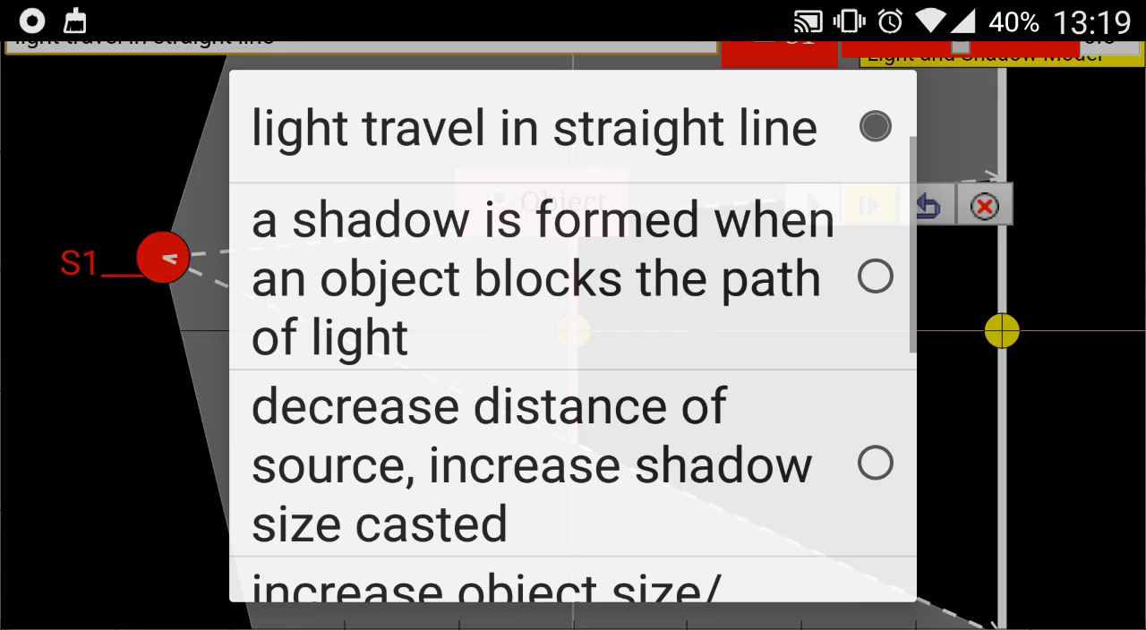
Step: Select 'a shadow is formed when an object blocks the path of light', move the screen closer, then reset the model
{"action": "left_click", "coordinate": [875, 126]}
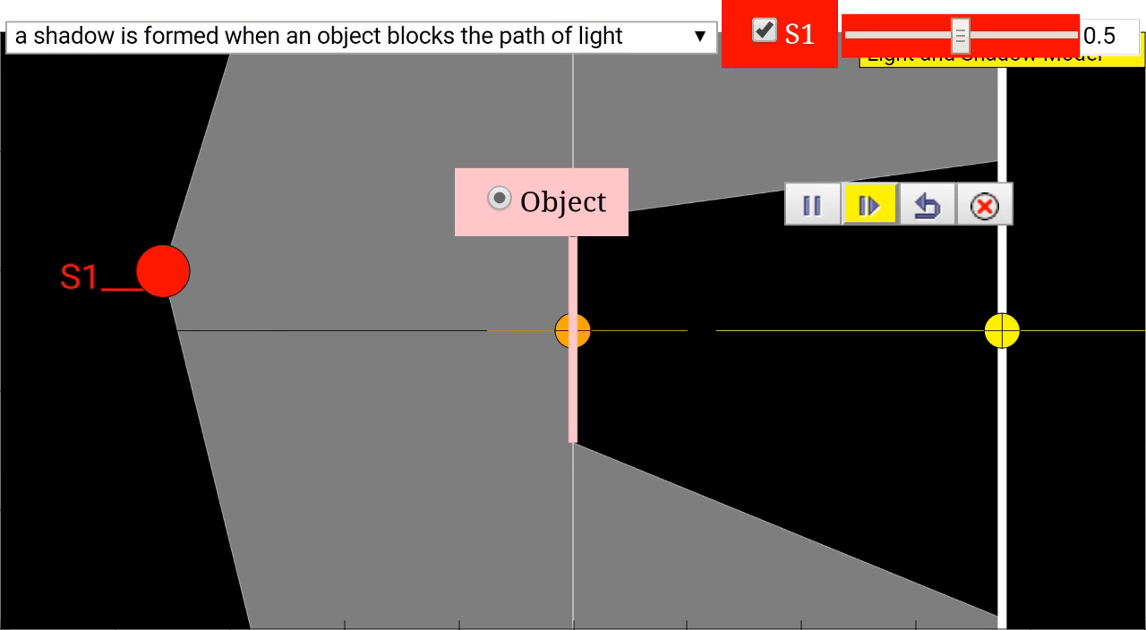
{"action": "left_click_drag", "start_coordinate": [160, 271], "coordinate": [160, 159]}
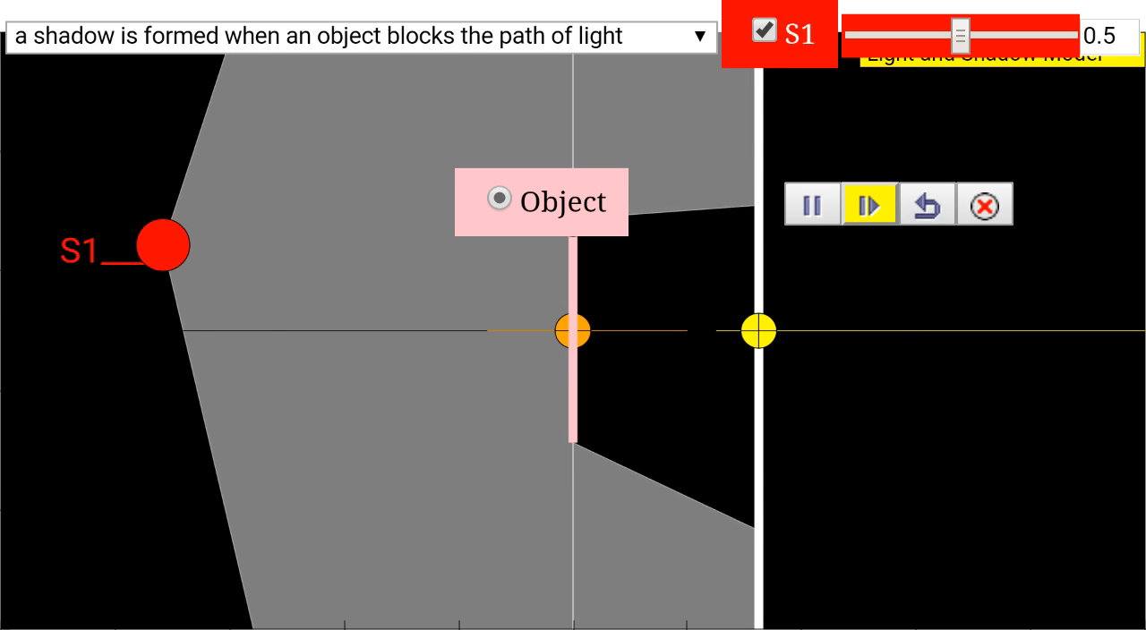
{"action": "scroll", "scroll_direction": "down", "scroll_amount": 3}
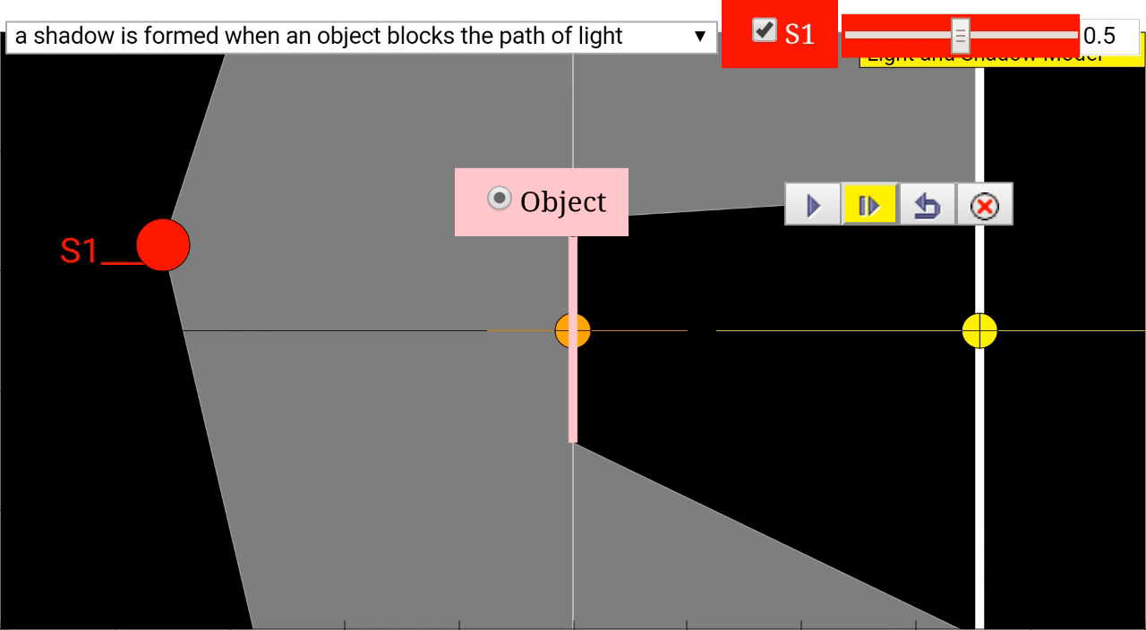
{"action": "left_click", "coordinate": [350, 36]}
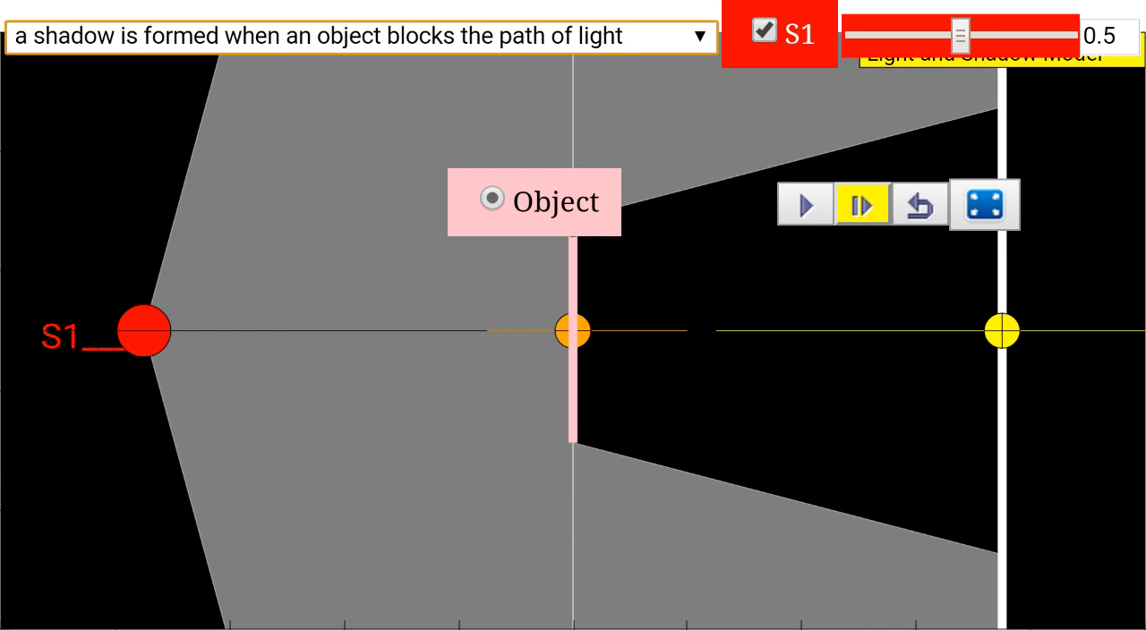
Step: Select 'decrease distance of source, increase shadow size casted' and move S1 nearer then farther from the object
{"action": "left_click", "coordinate": [358, 36]}
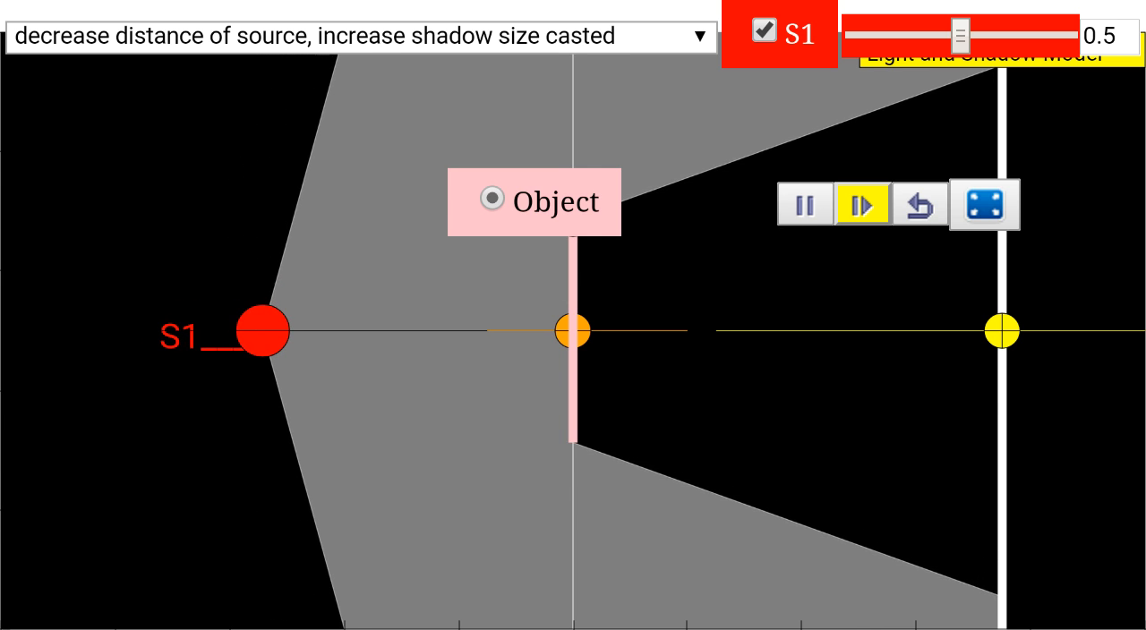
{"action": "left_click_drag", "start_coordinate": [258, 331], "coordinate": [305, 331]}
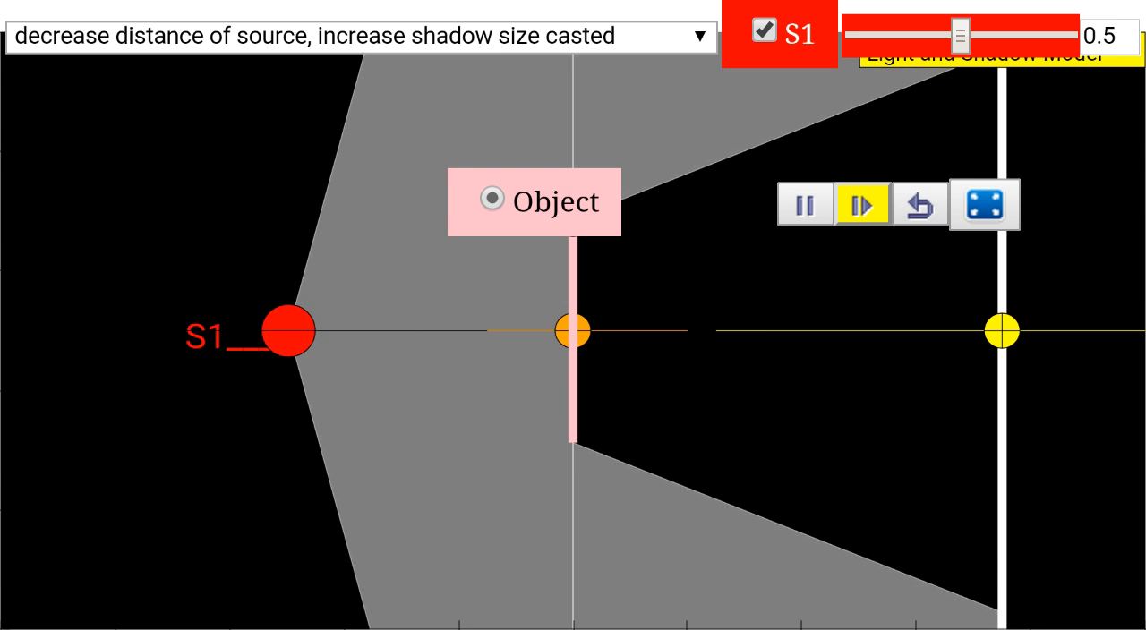
{"action": "left_click_drag", "start_coordinate": [284, 330], "coordinate": [244, 331]}
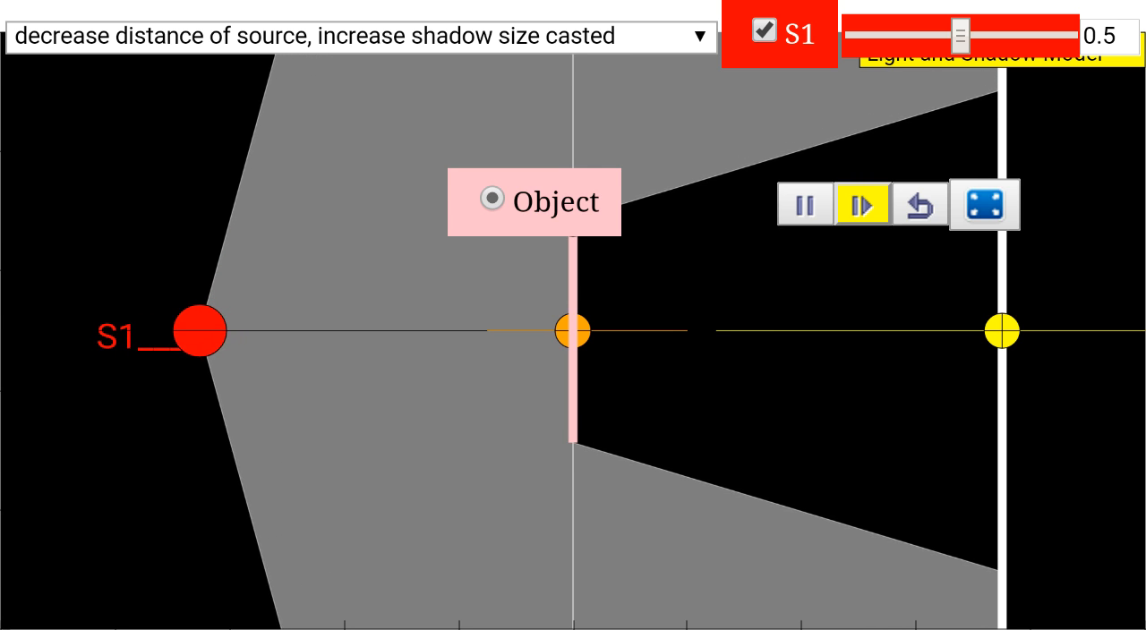
{"action": "left_click", "coordinate": [358, 36]}
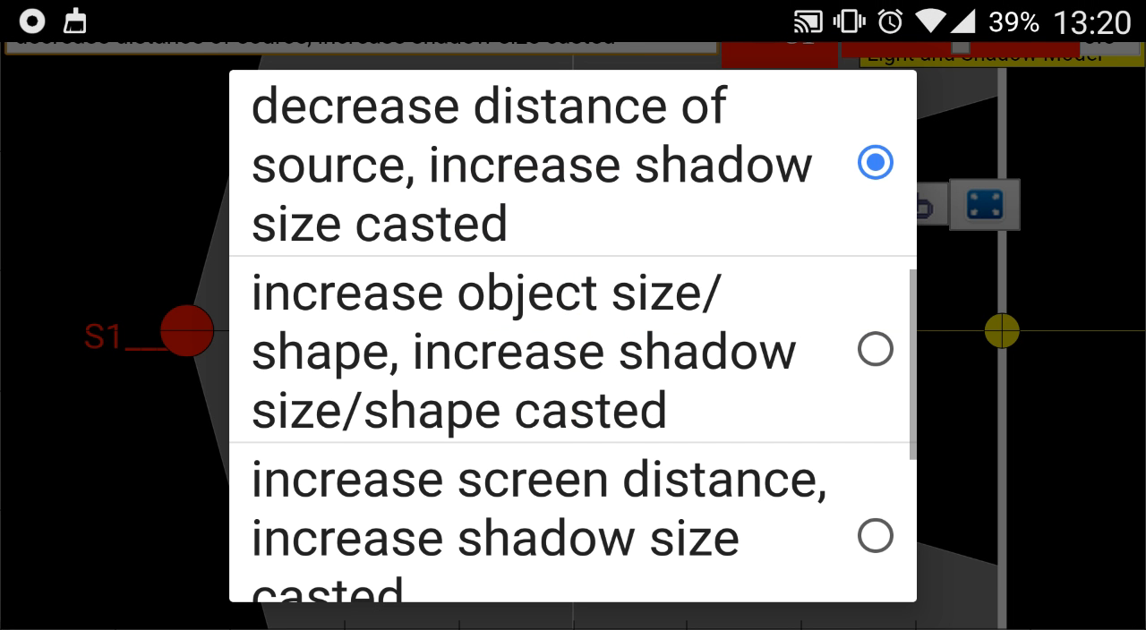
Step: Select 'distinct edges of shadow occurs when light source is near object', adding source S2
{"action": "scroll", "scroll_direction": "down", "scroll_amount": 3}
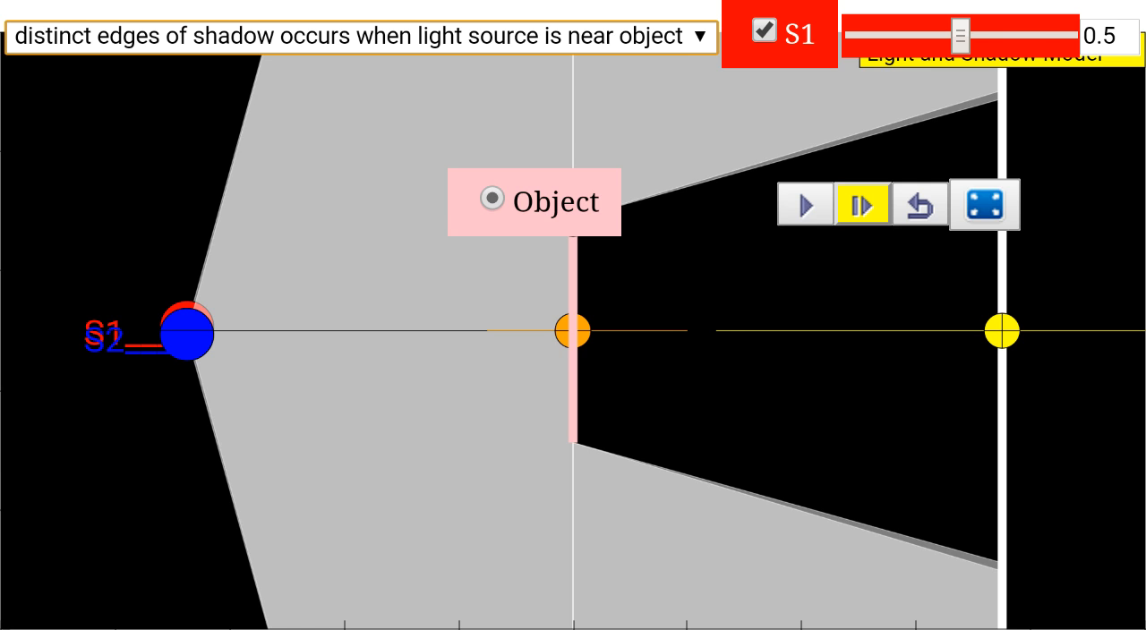
Step: Animate the two sources, moving S1/S2 toward and away from the object, then pause
{"action": "left_click", "coordinate": [804, 205]}
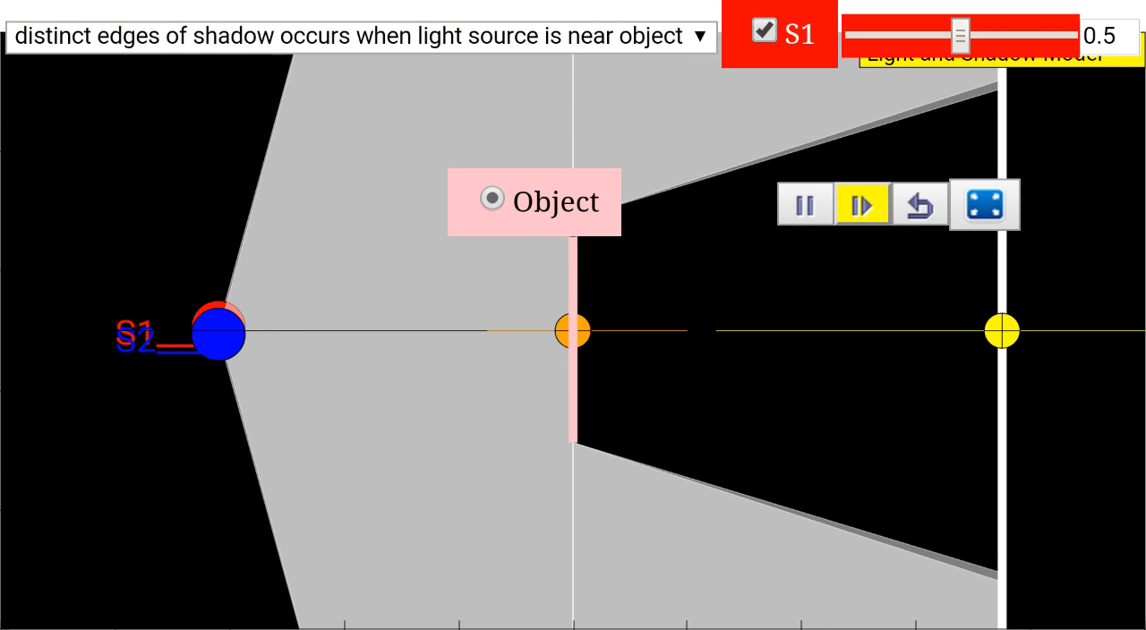
{"action": "left_click_drag", "start_coordinate": [215, 331], "coordinate": [258, 331]}
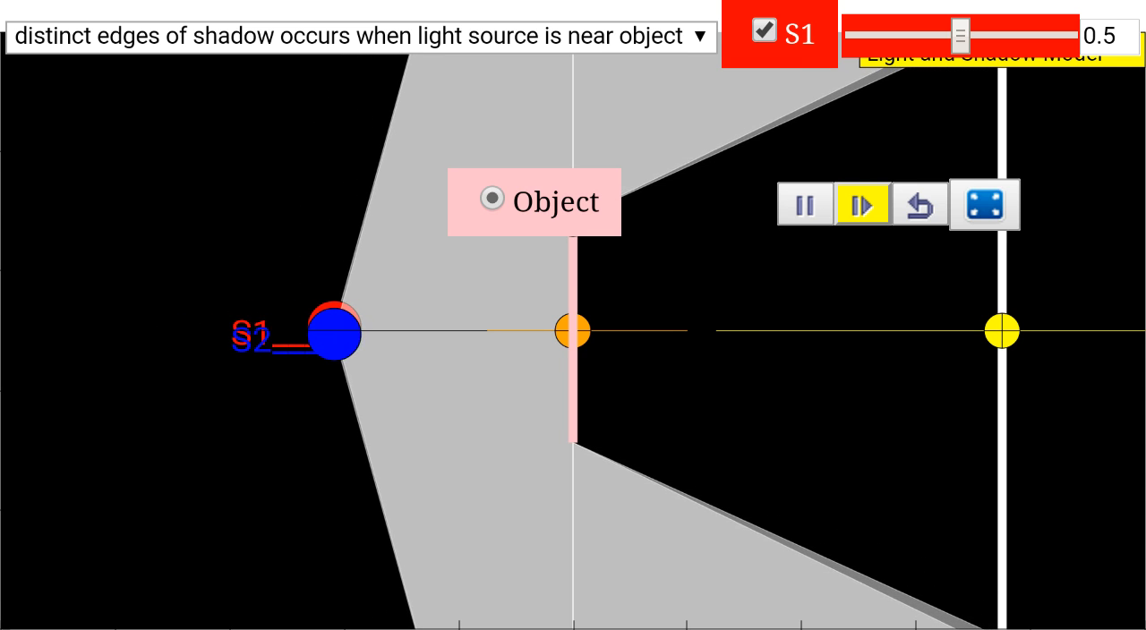
{"action": "left_click_drag", "start_coordinate": [332, 329], "coordinate": [285, 333]}
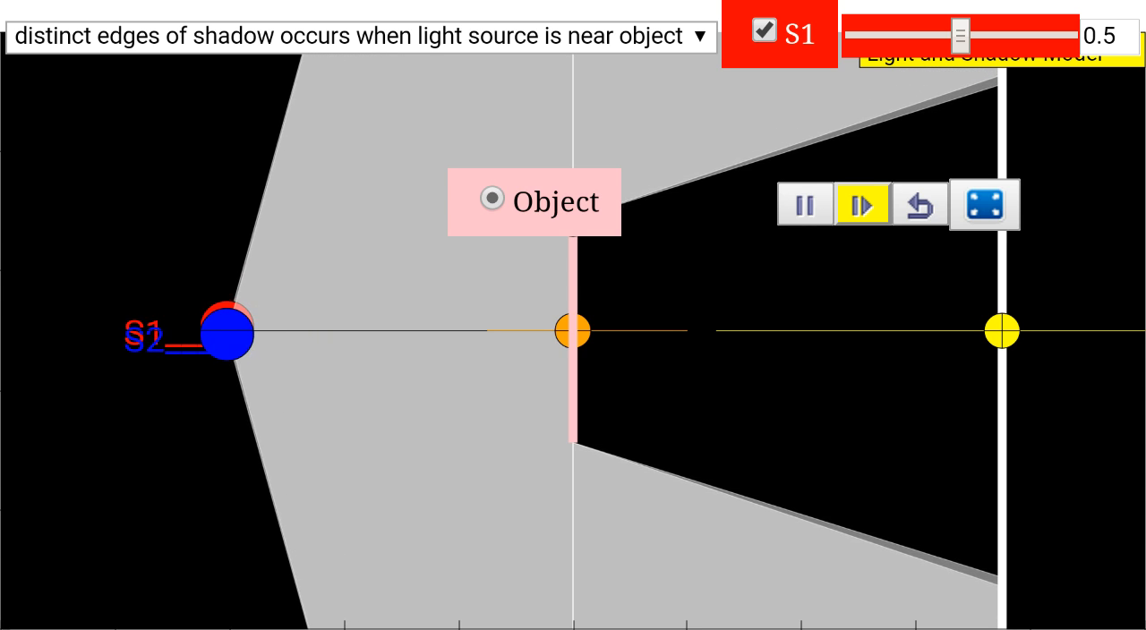
{"action": "left_click", "coordinate": [804, 204]}
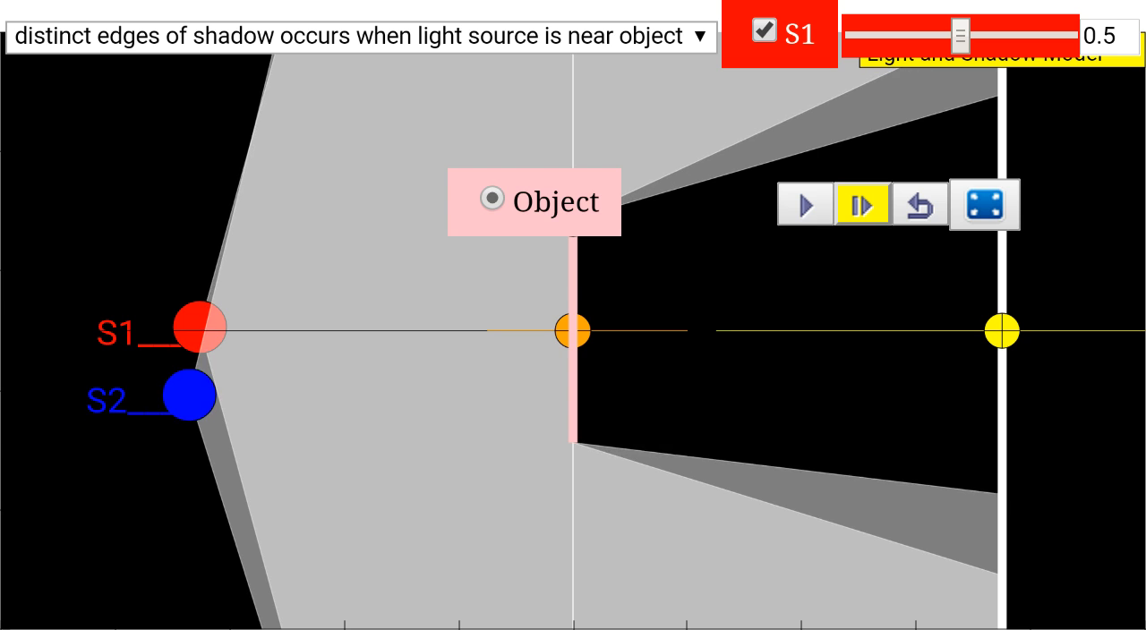
Step: Bring S2 up near S1 and rerun the animation to show the shadow's blurred edges
{"action": "left_click_drag", "start_coordinate": [182, 394], "coordinate": [181, 365]}
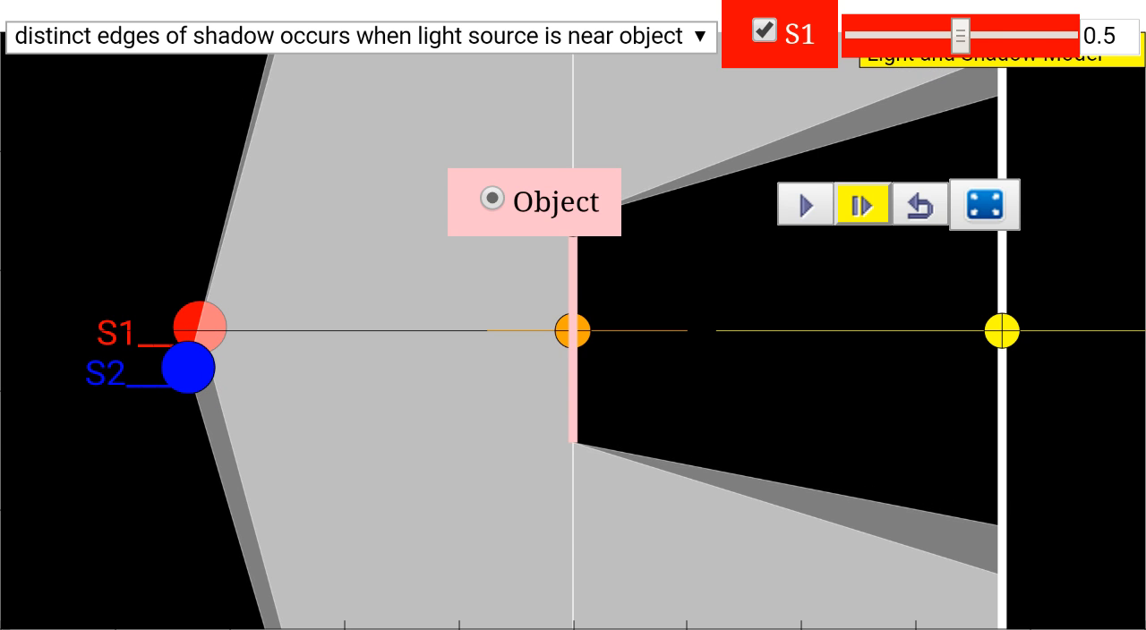
{"action": "left_click", "coordinate": [803, 204]}
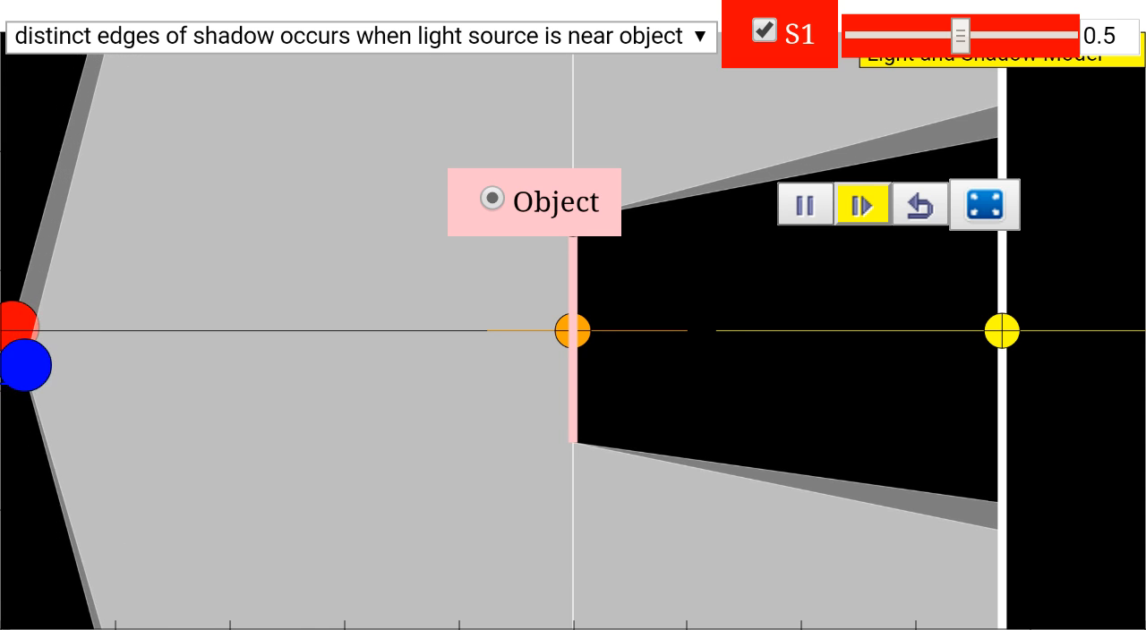
{"action": "left_click", "coordinate": [804, 204]}
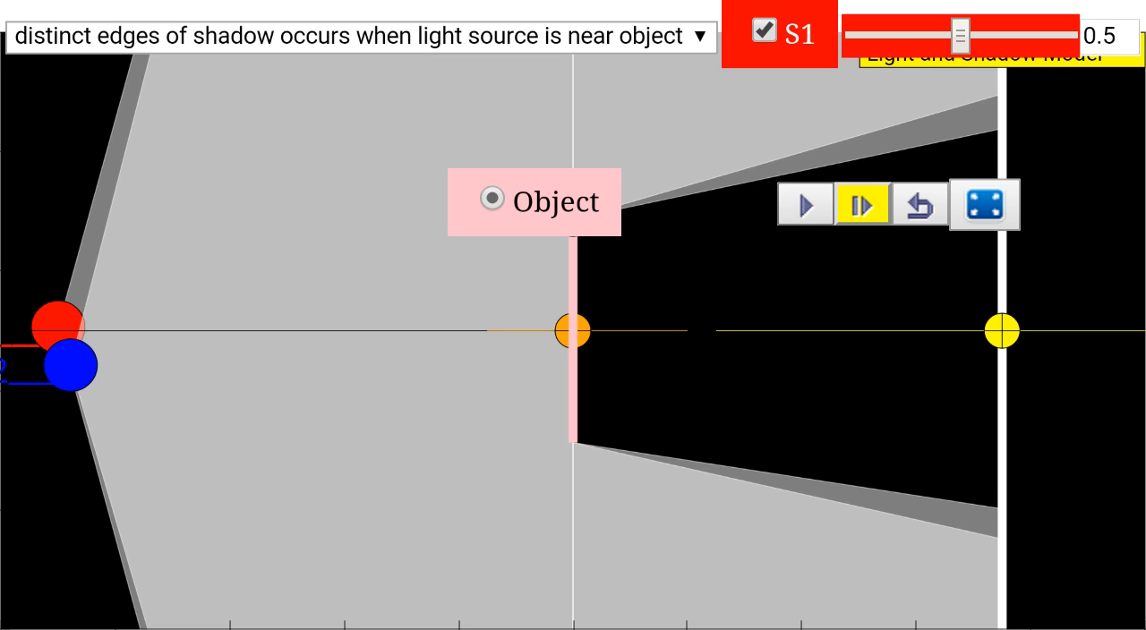